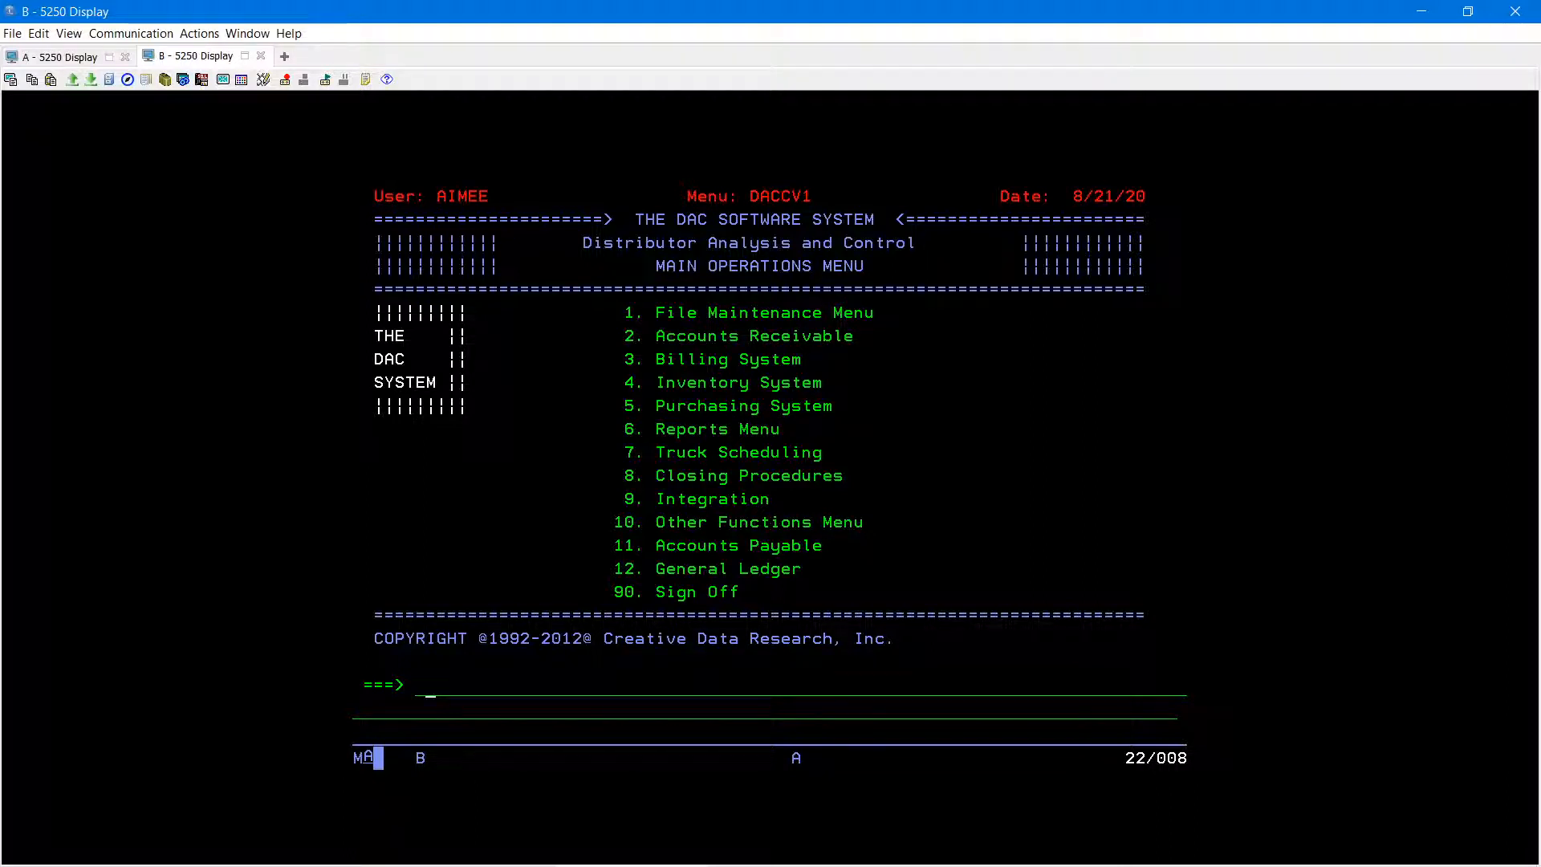
# Run WR and enter option 2 for query ITEMLIST1 on Work with Queries.
pyautogui.write('WR')
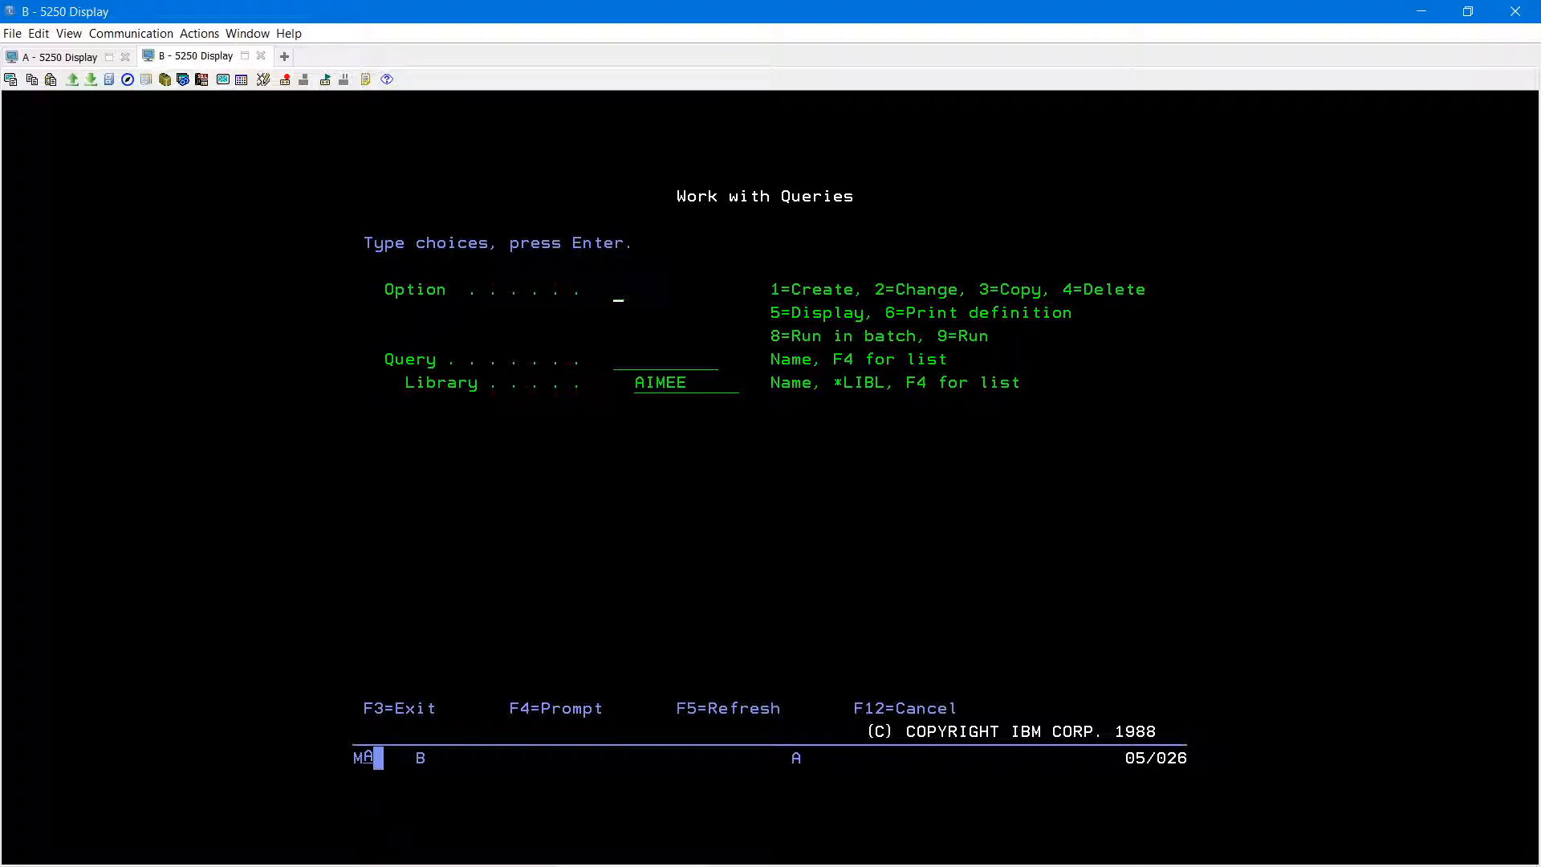
pyautogui.write('2')
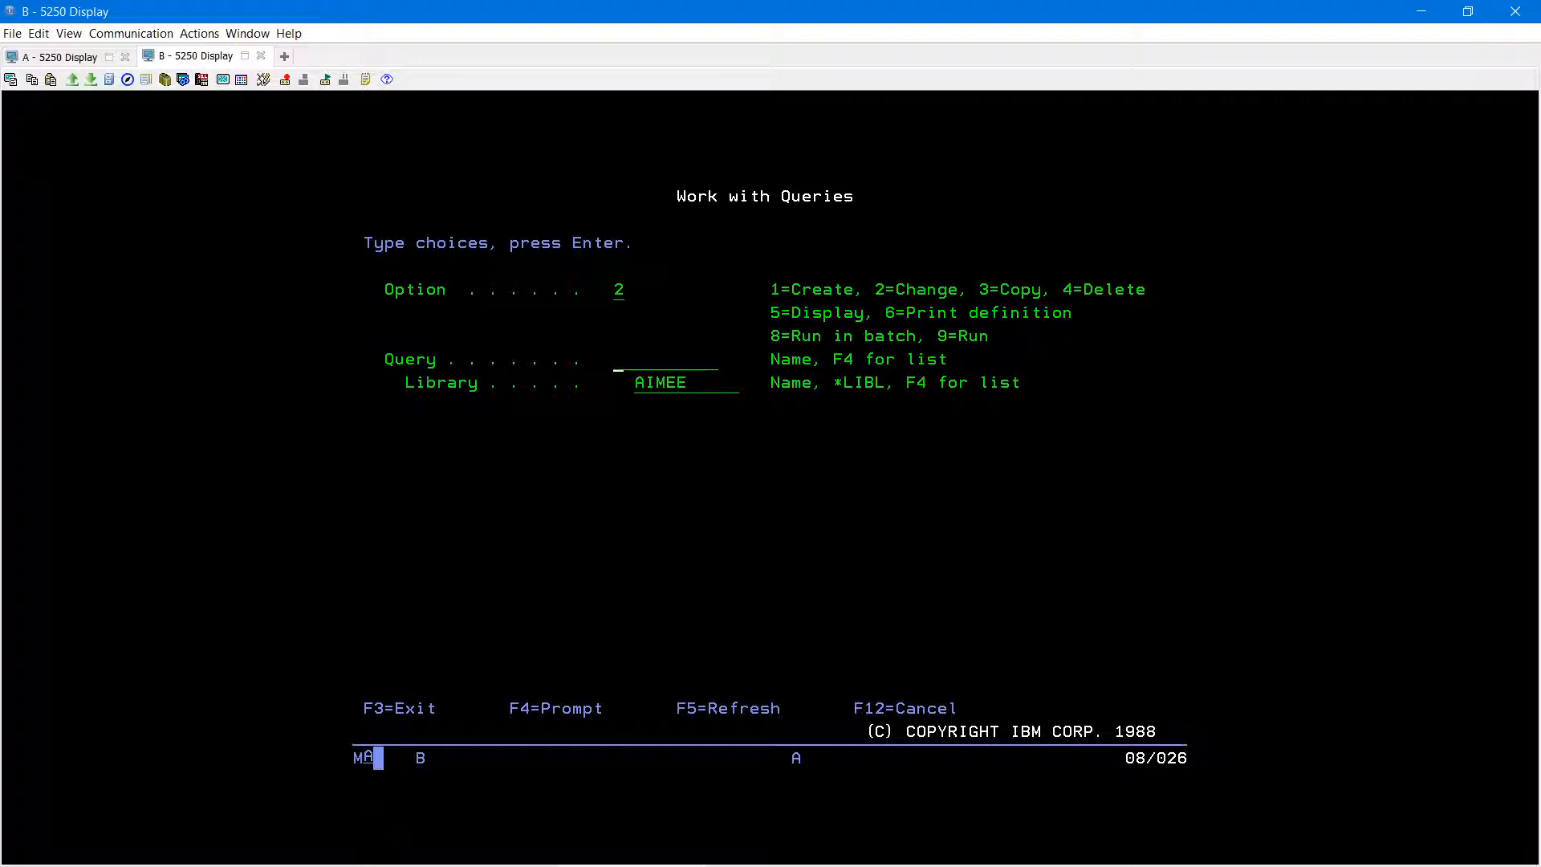
pyautogui.write('ITEMLIST1')
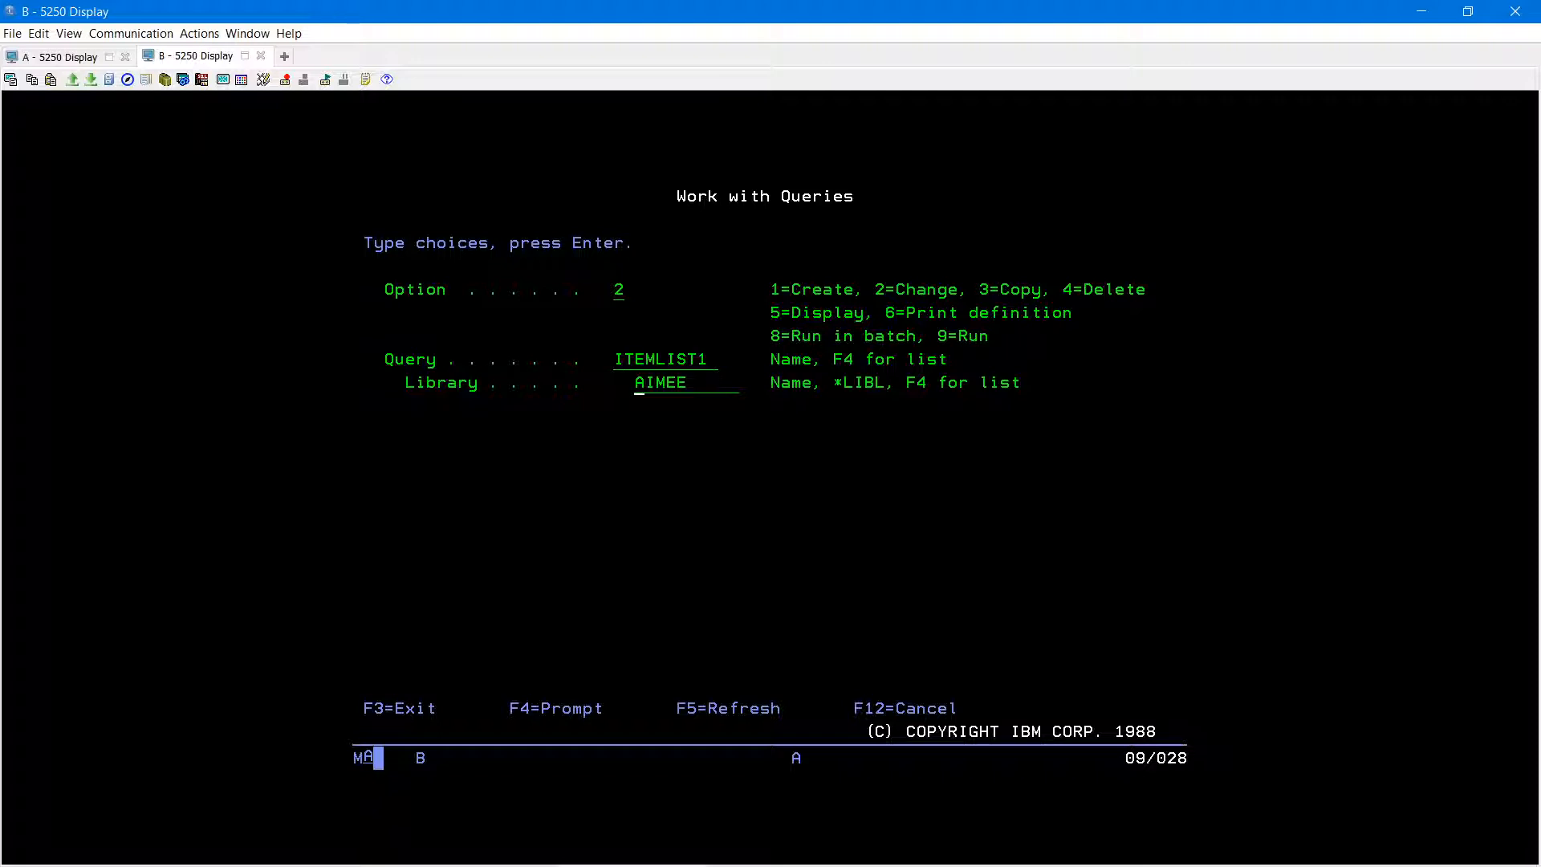
# Change ITEMLIST1 to output type 3=Database file with form 1=Detail.
pyautogui.press('Enter')
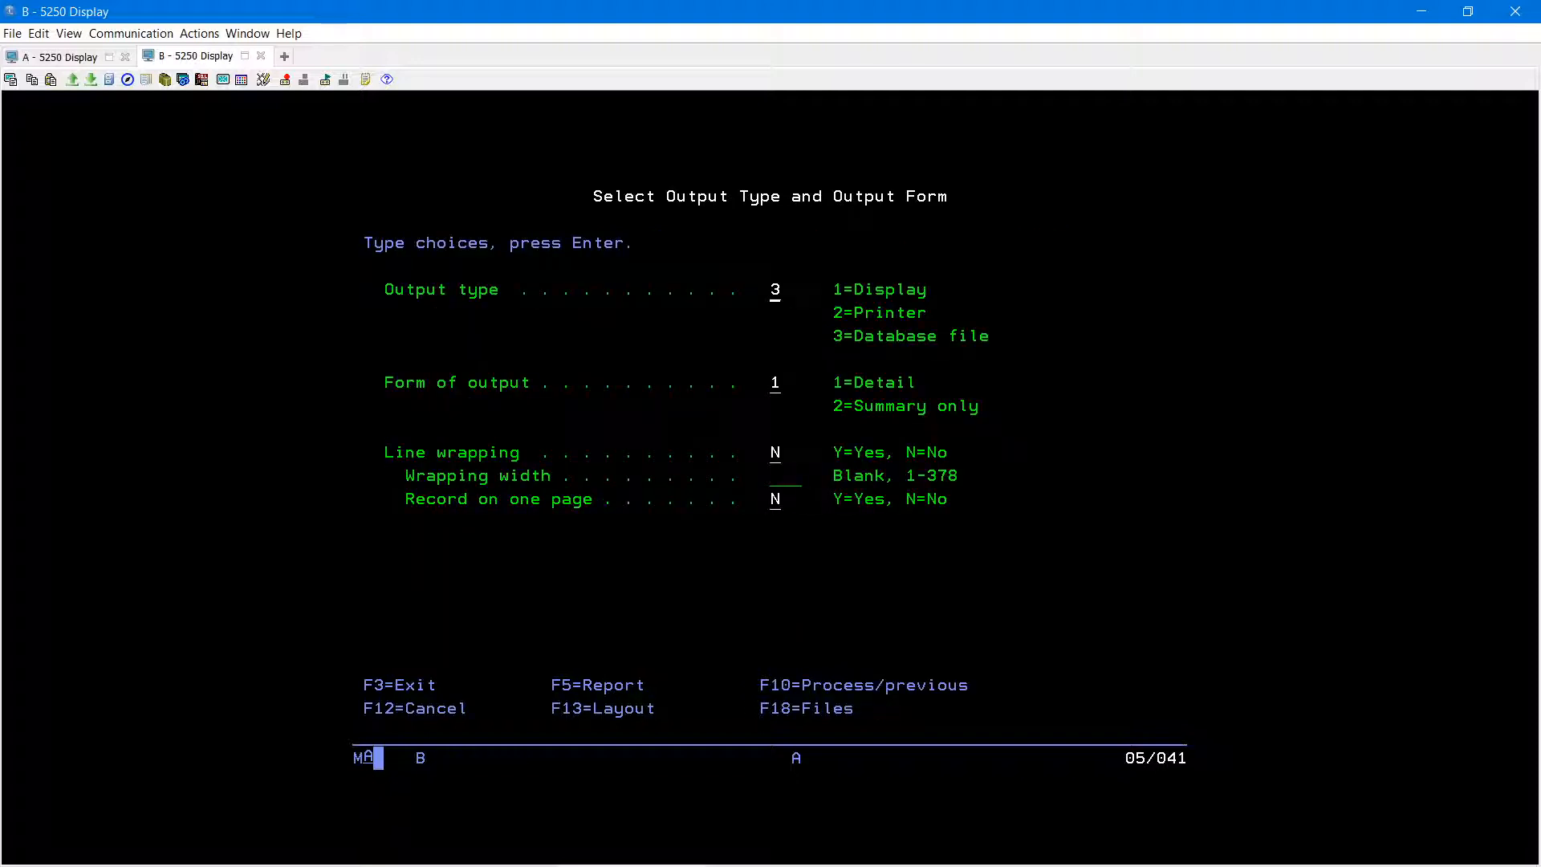
pyautogui.click(776, 289)
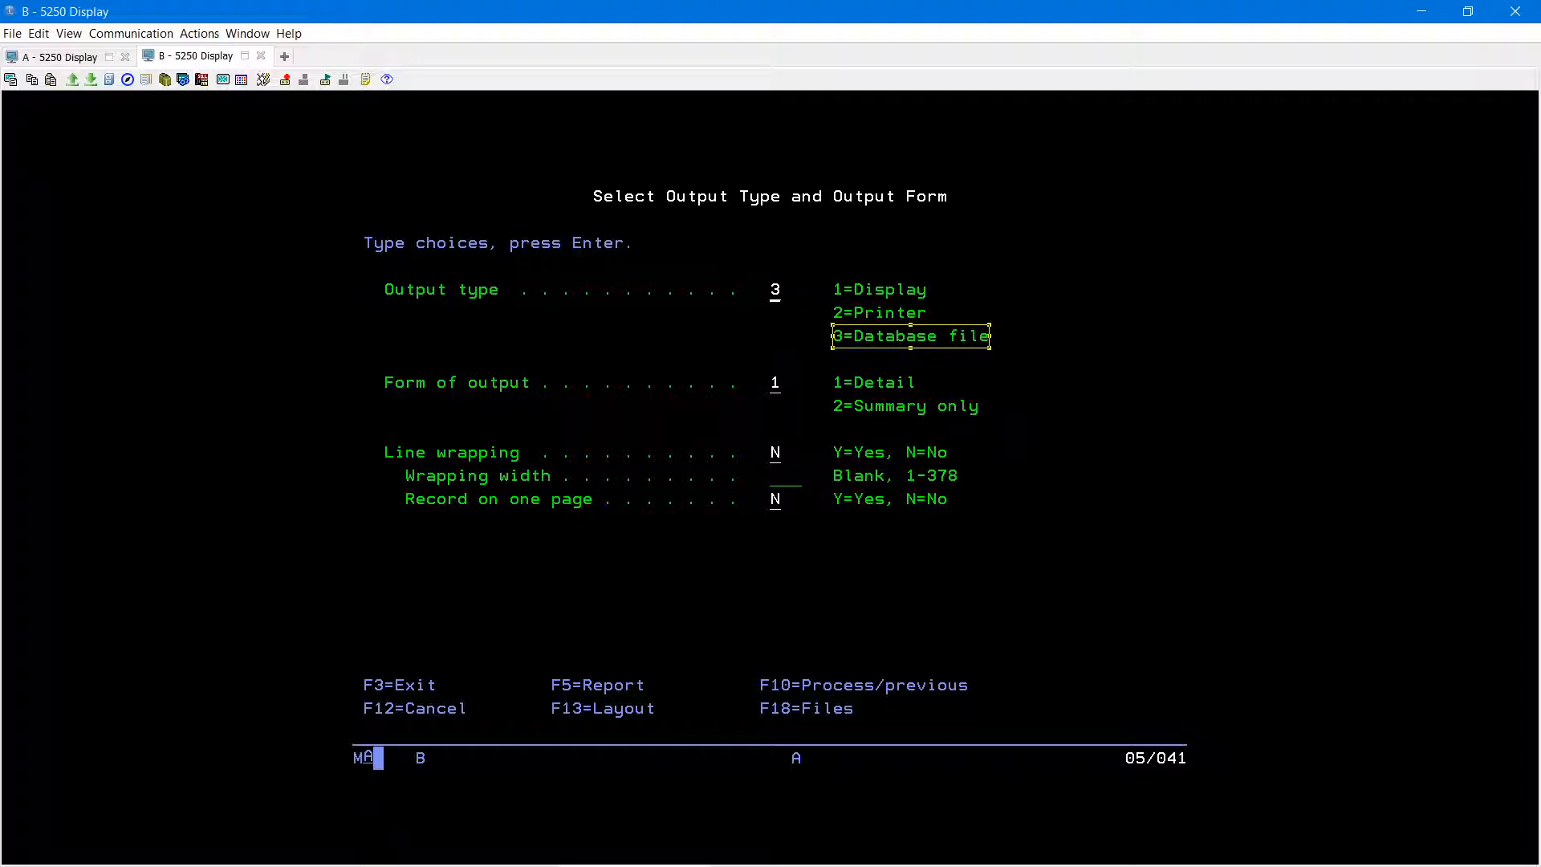
pyautogui.press('enter')
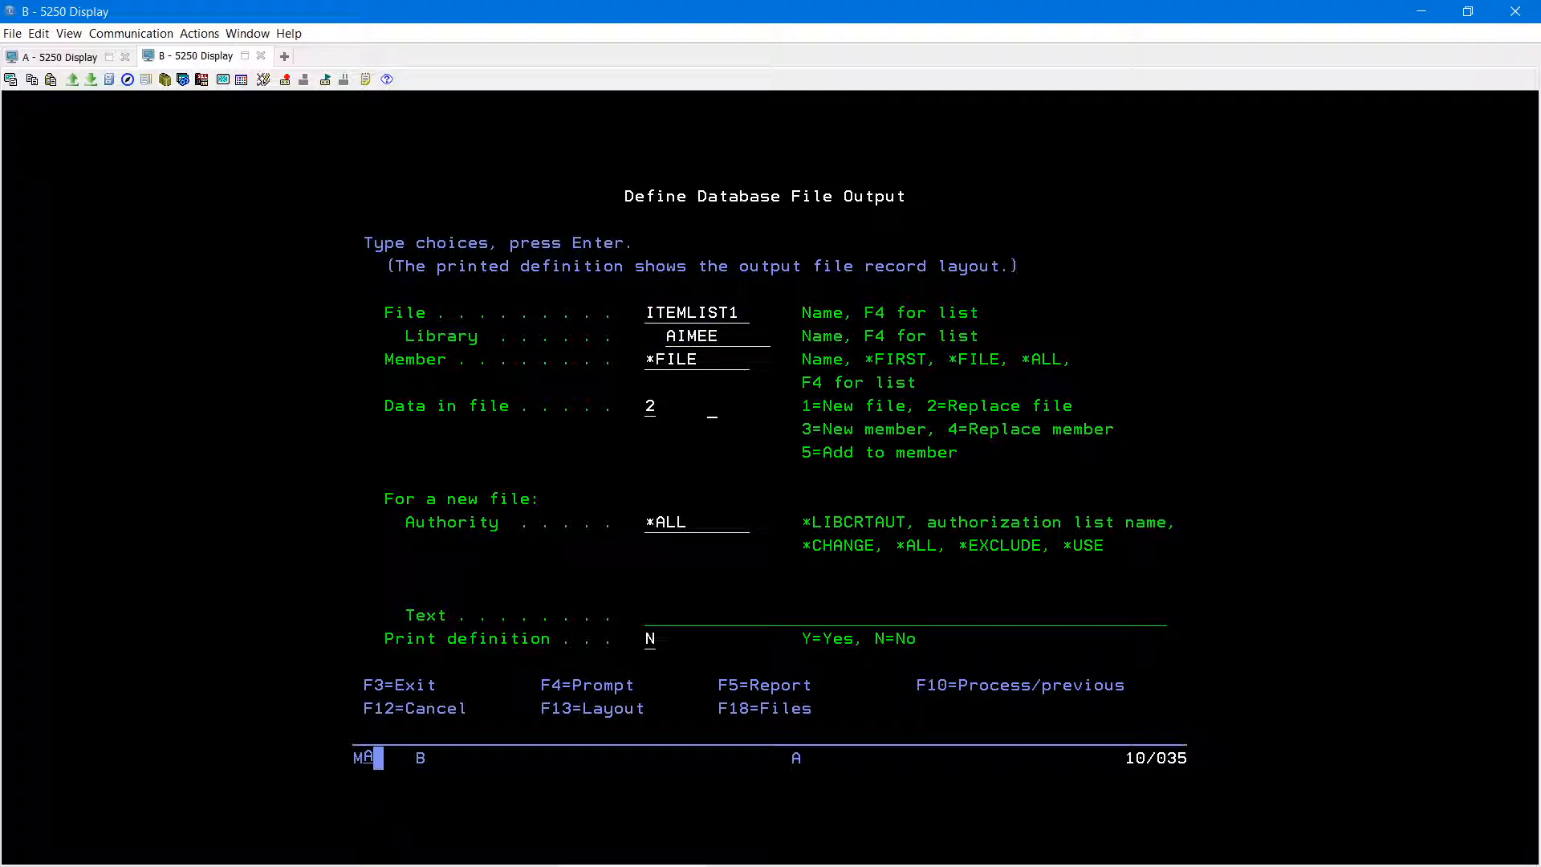
# Confirm the file output, exit with F3, and save and run ITEMLIST1 replacing the file.
pyautogui.press('Enter')
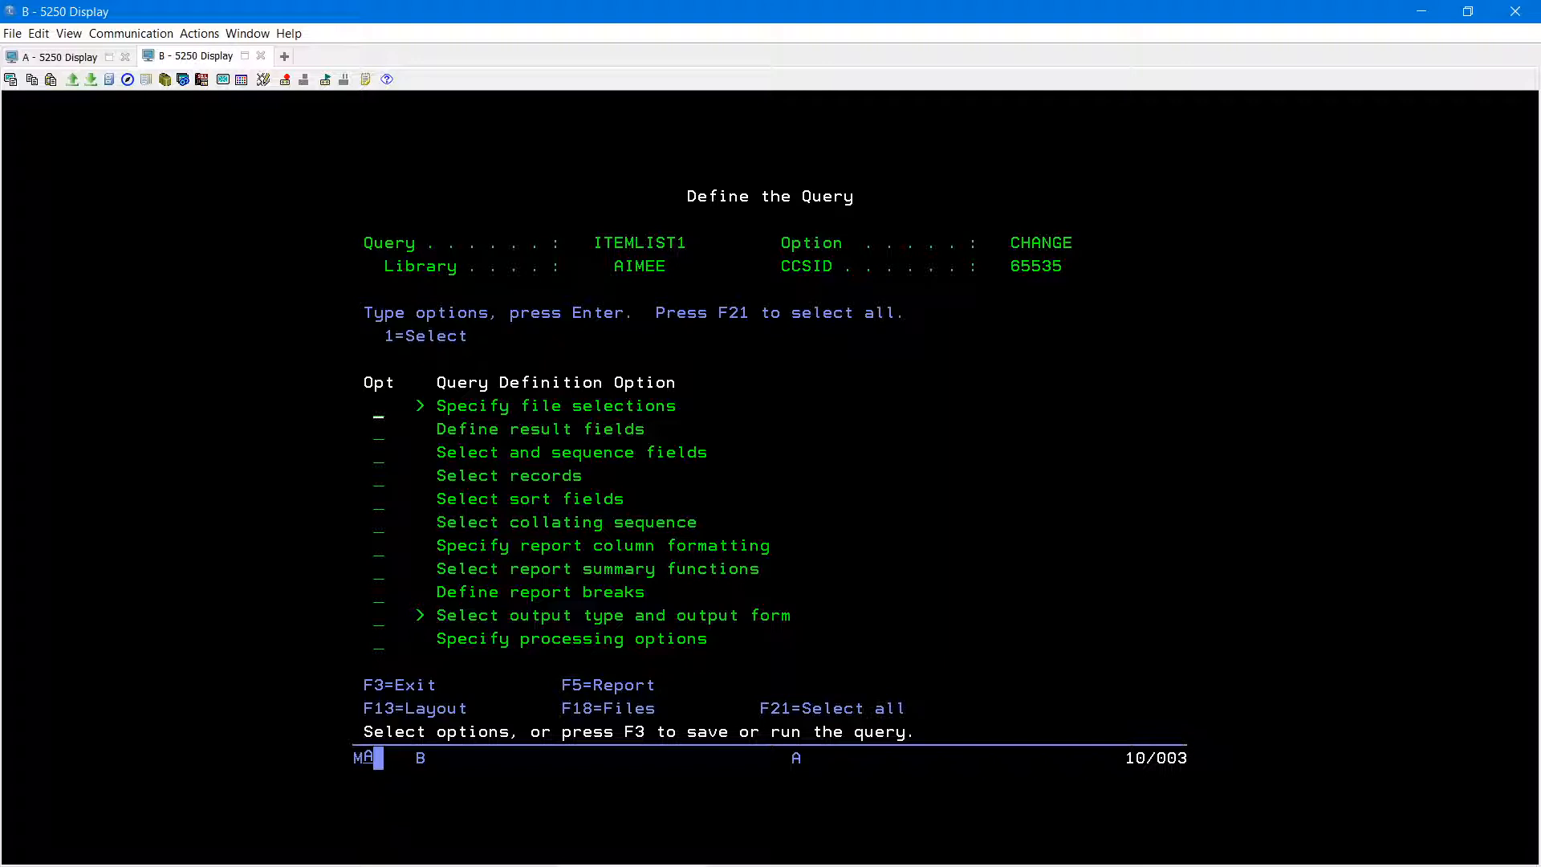
pyautogui.press('f3')
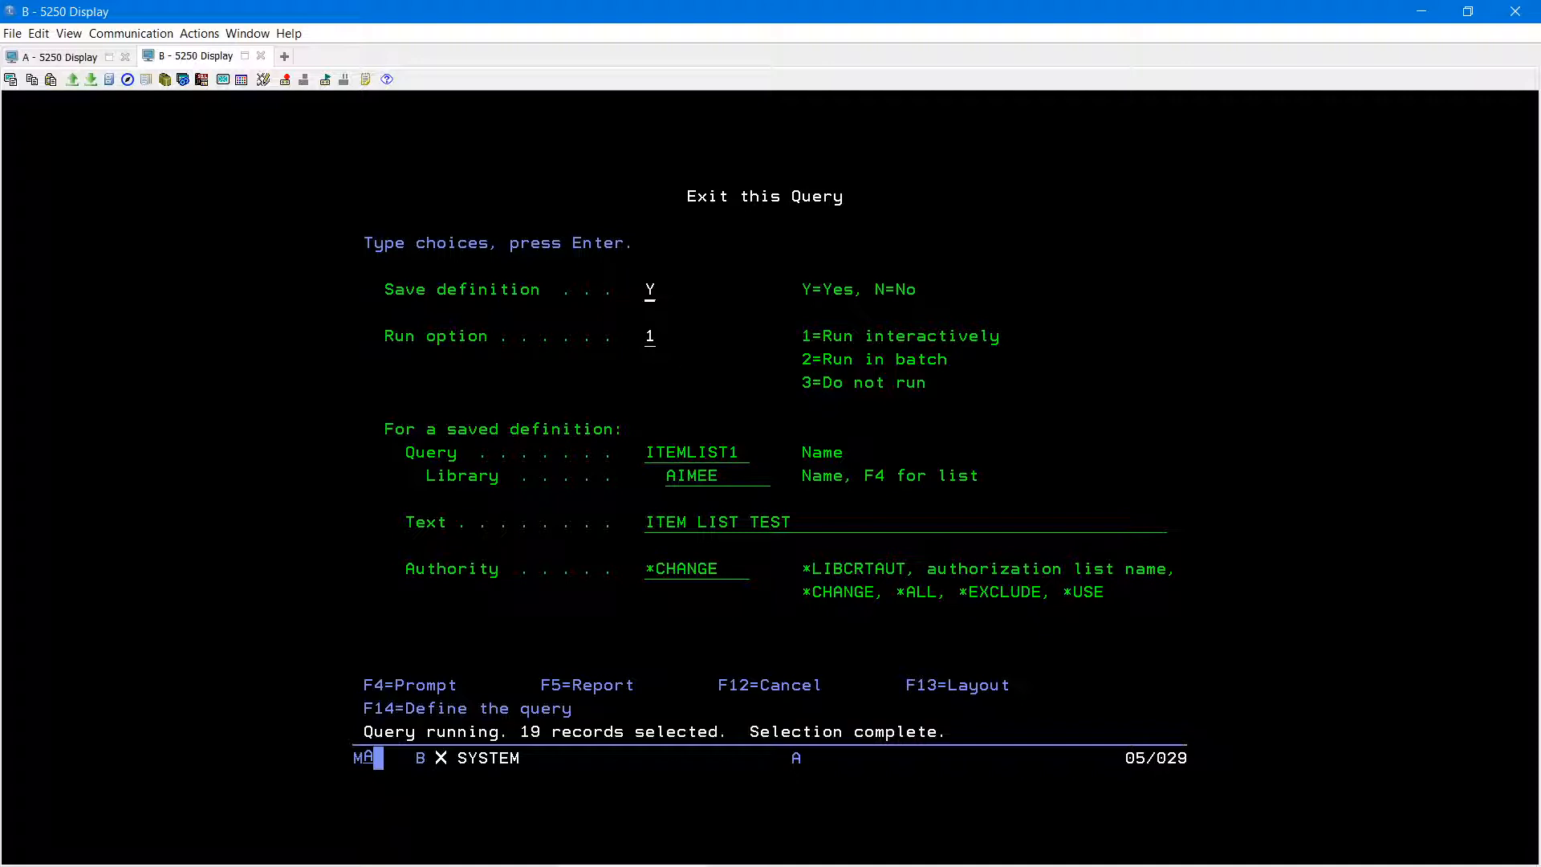
pyautogui.press('Enter')
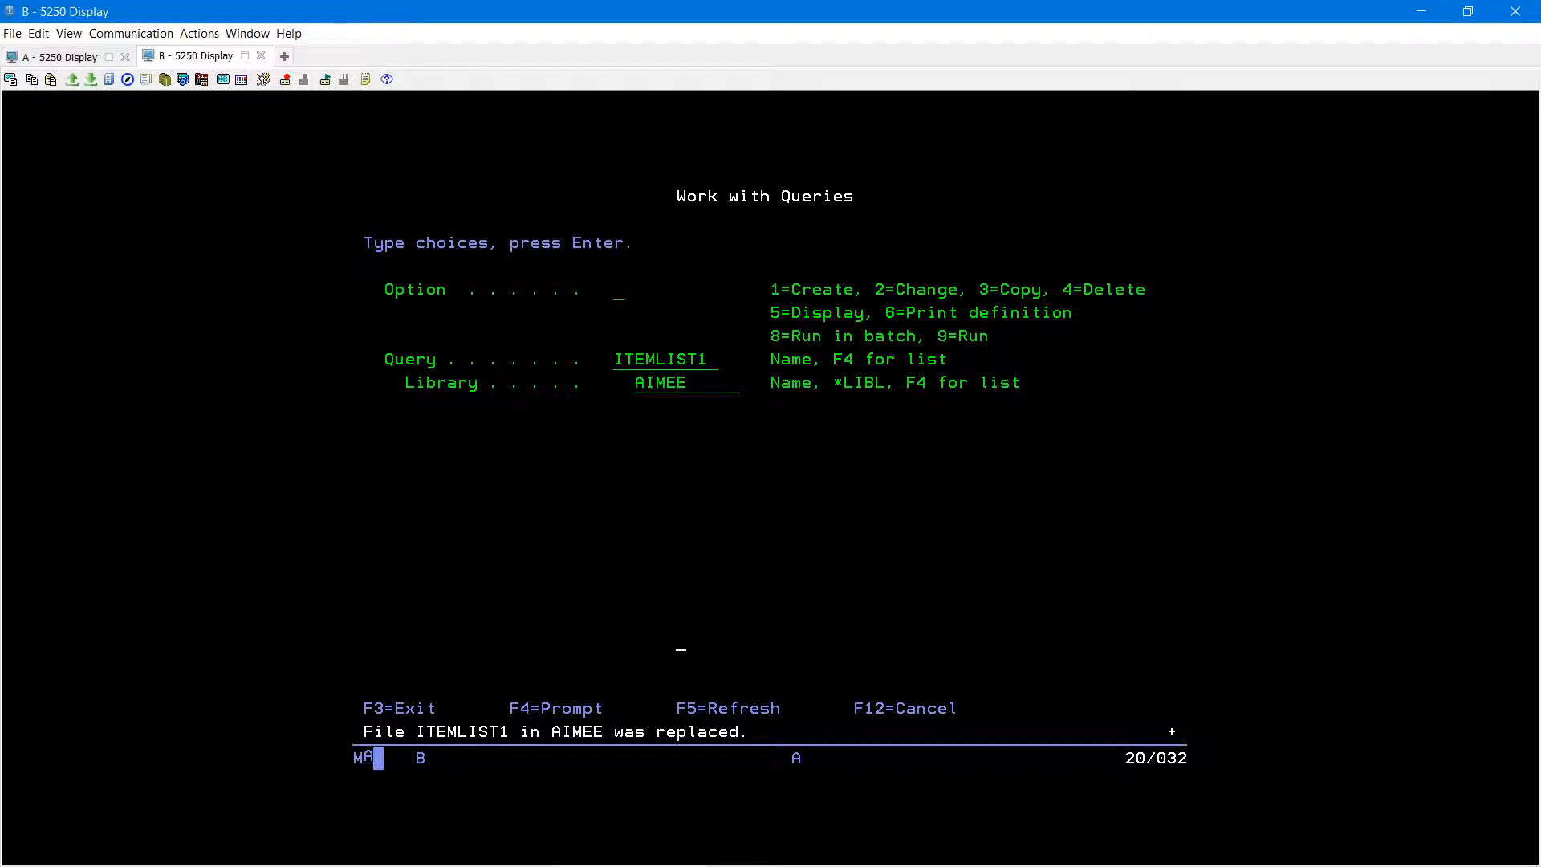
# Start Data Transfer From IBM i from the Actions menu.
pyautogui.click(199, 32)
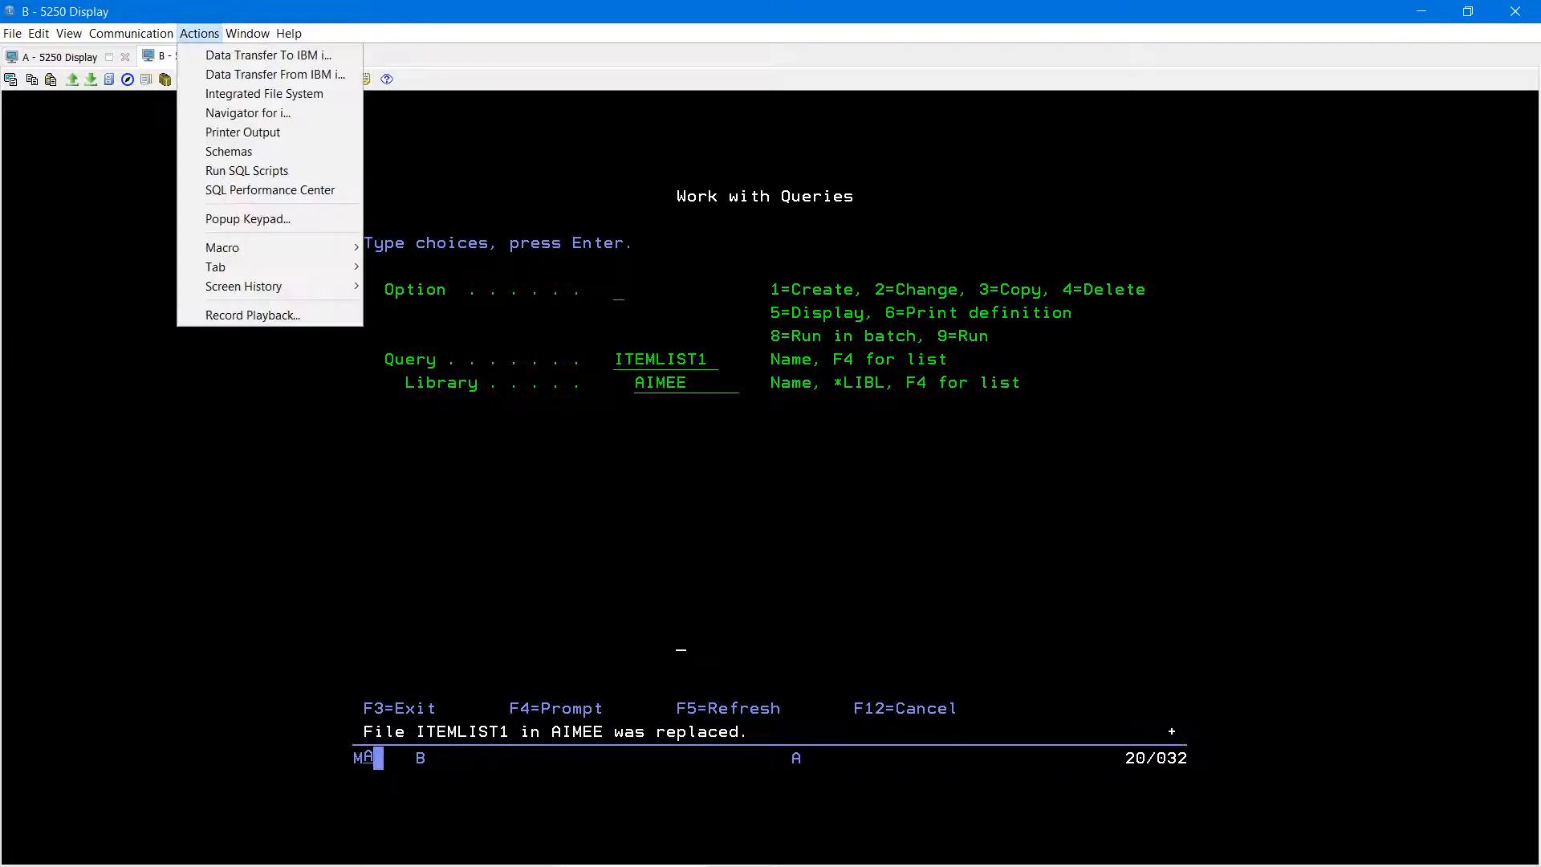
pyautogui.moveTo(275, 74)
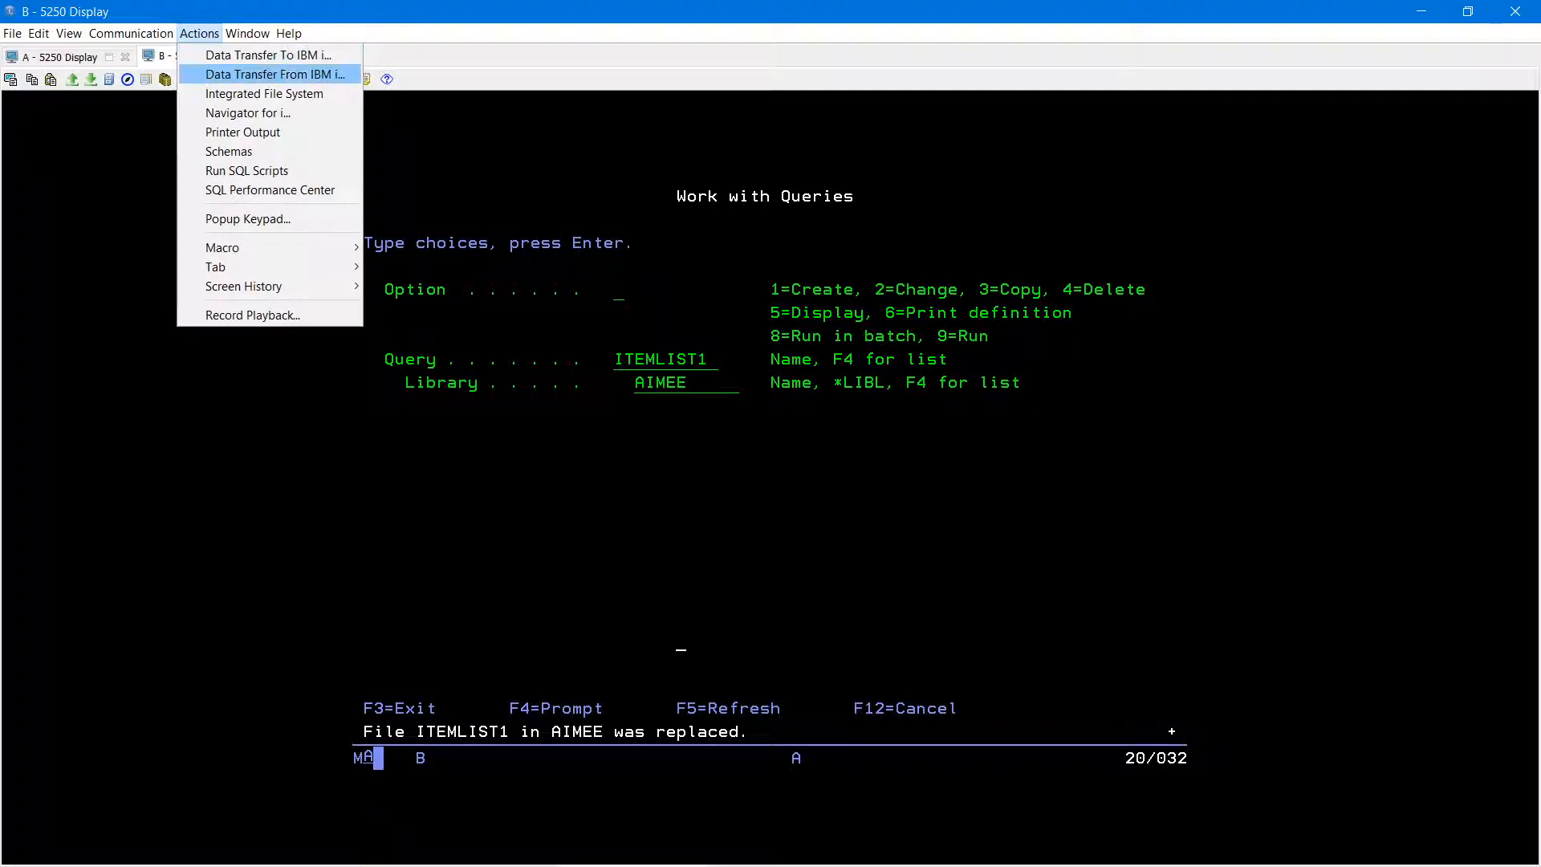
pyautogui.click(272, 74)
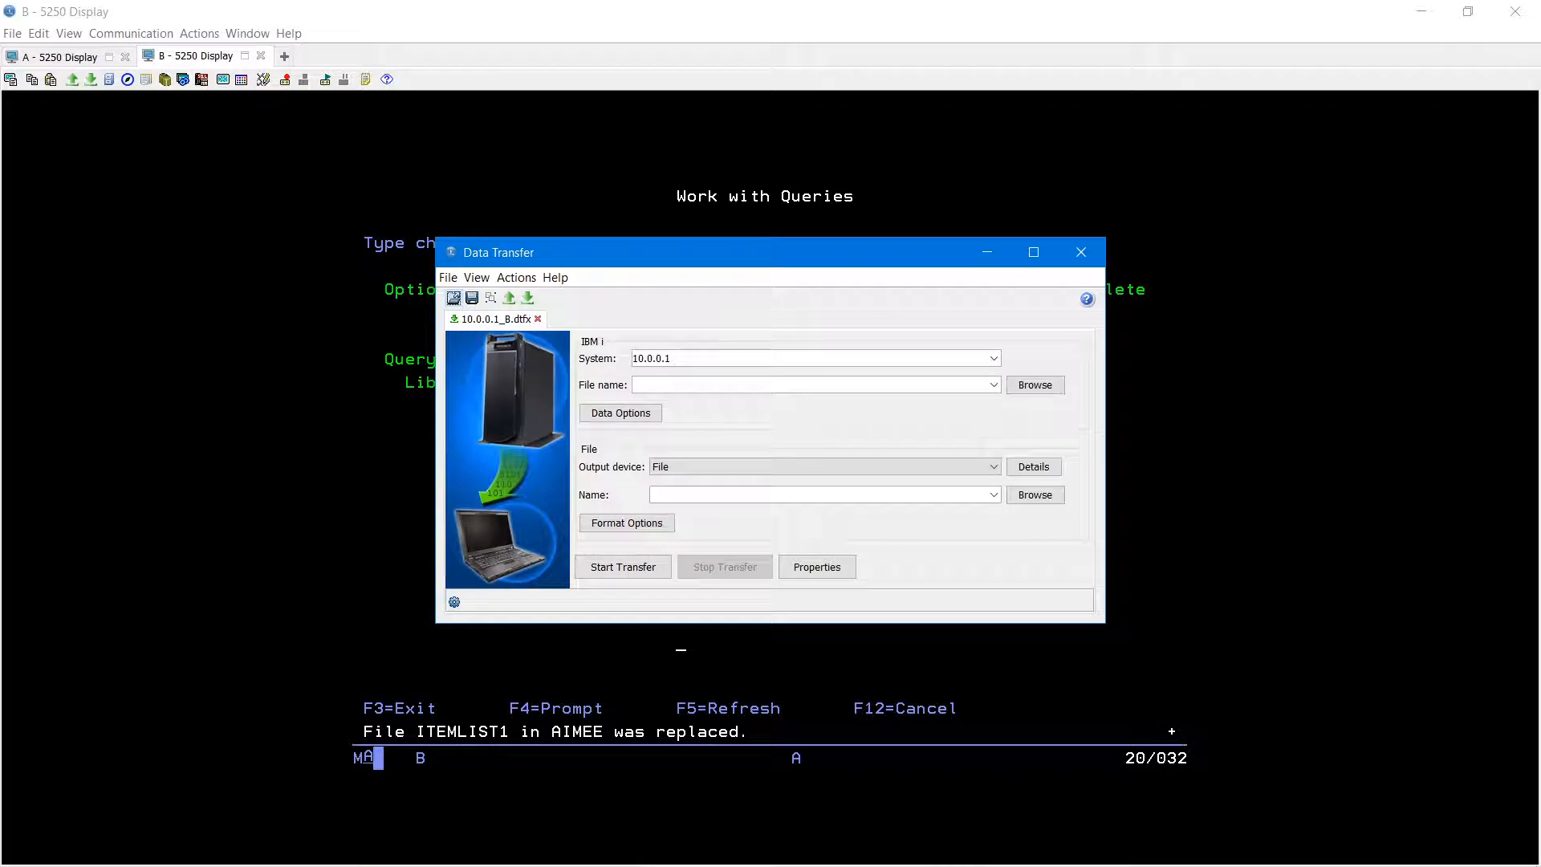
# Enter AIMEE/ITEMLIST1 as the IBM i file name to download.
pyautogui.click(813, 358)
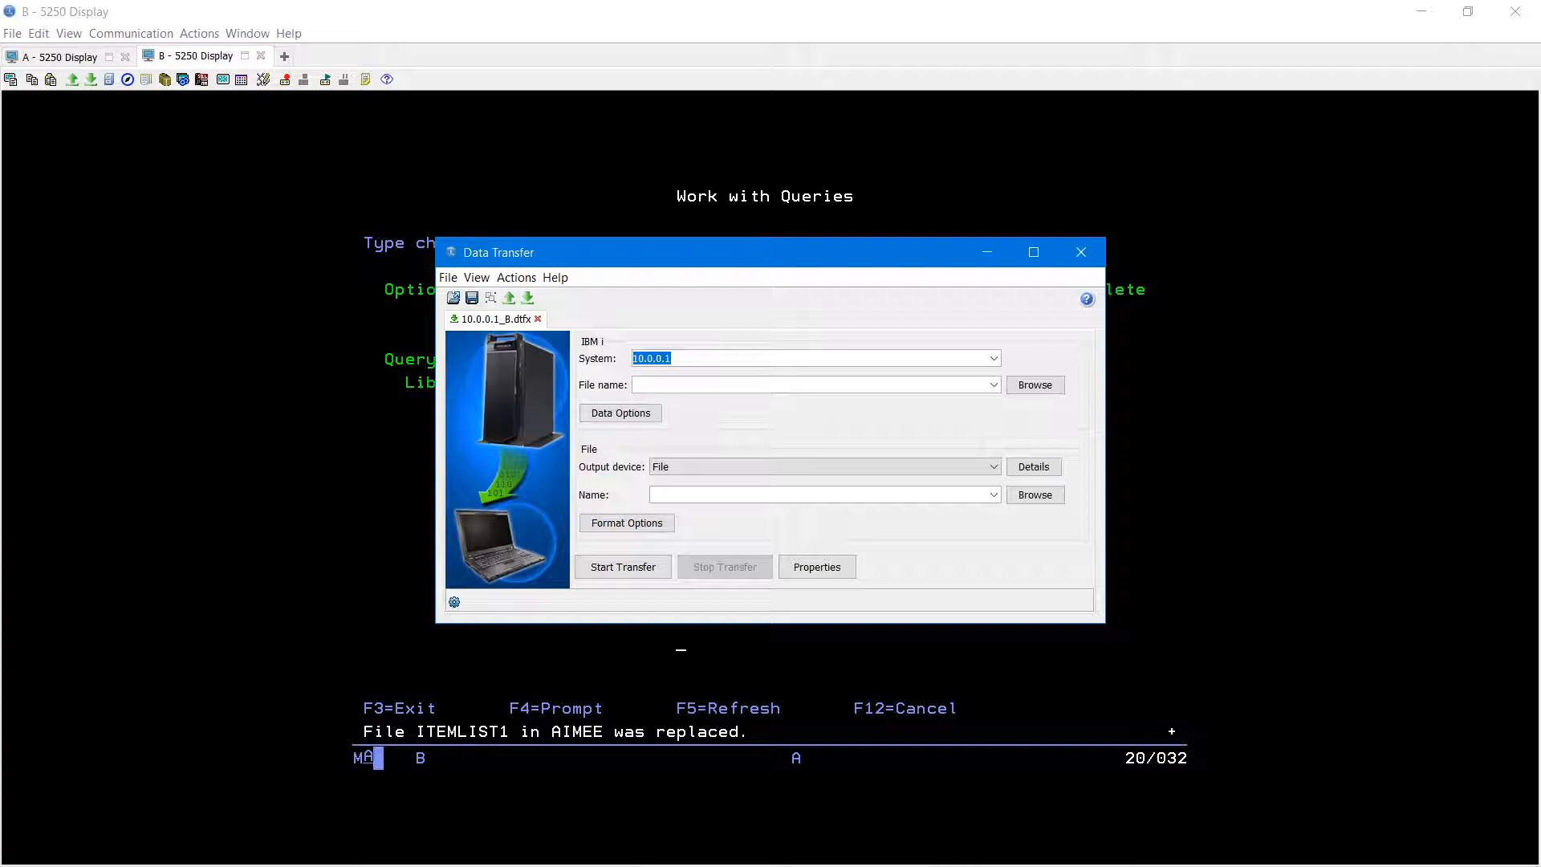
pyautogui.click(814, 384)
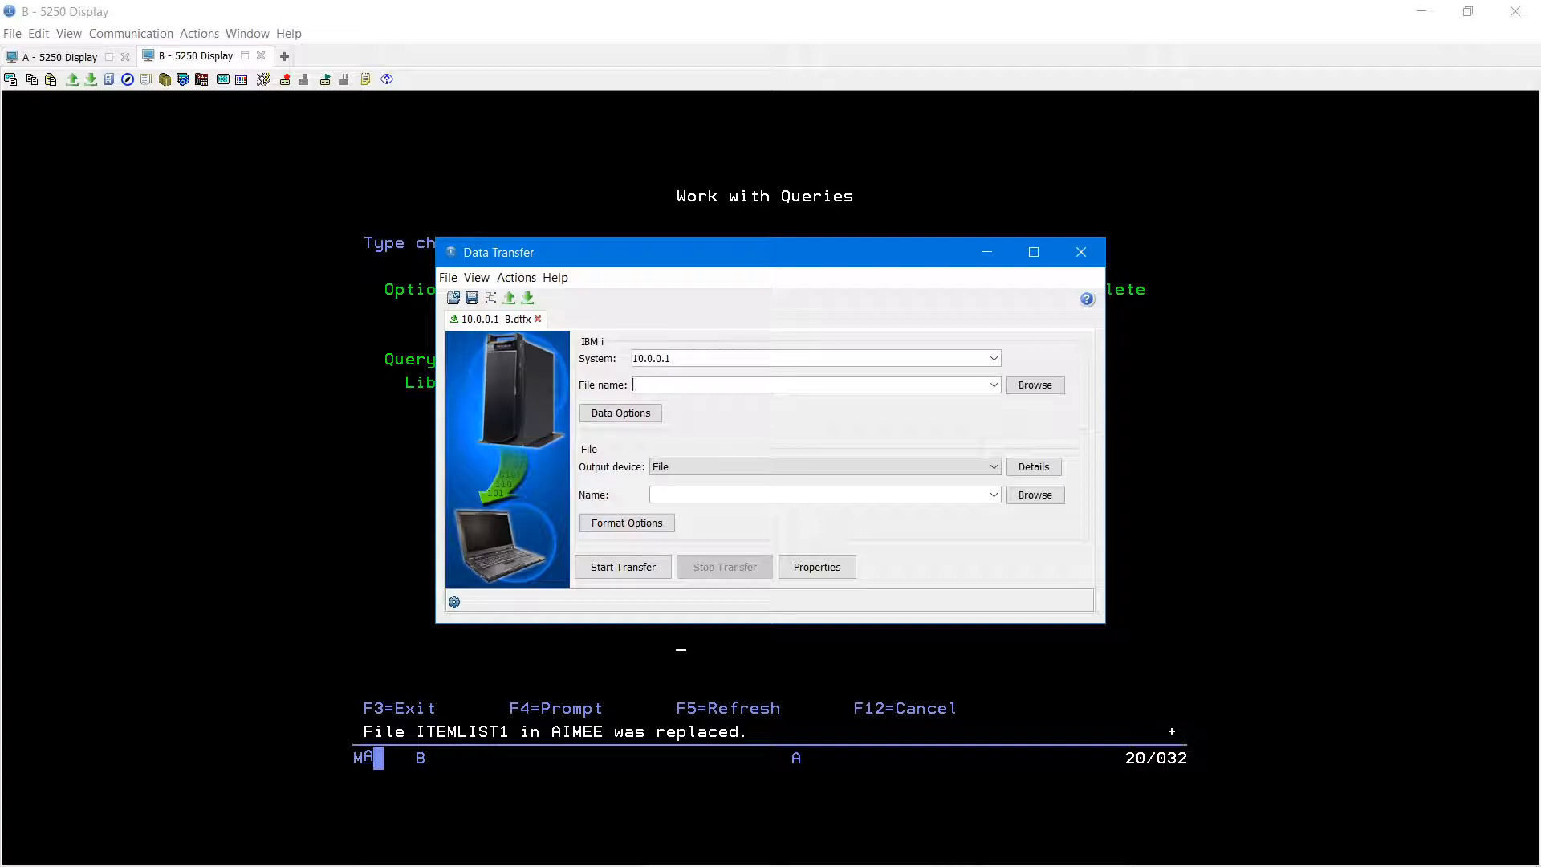
pyautogui.write('AIMEE/ITEMLIST1')
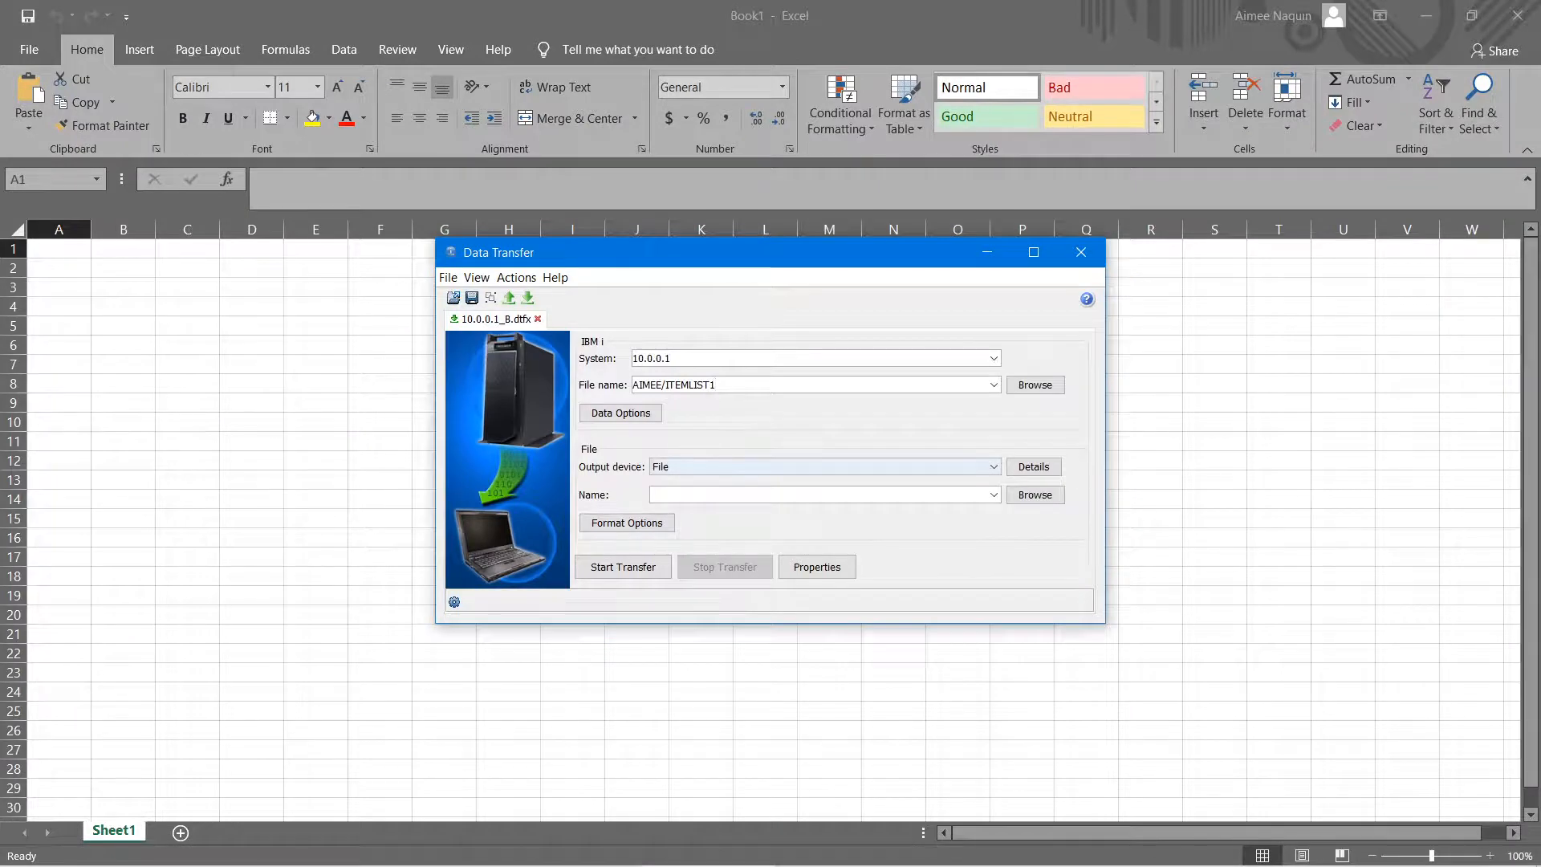
# Set output to Active Excel Spreadsheet with column headings as column titles.
pyautogui.click(991, 465)
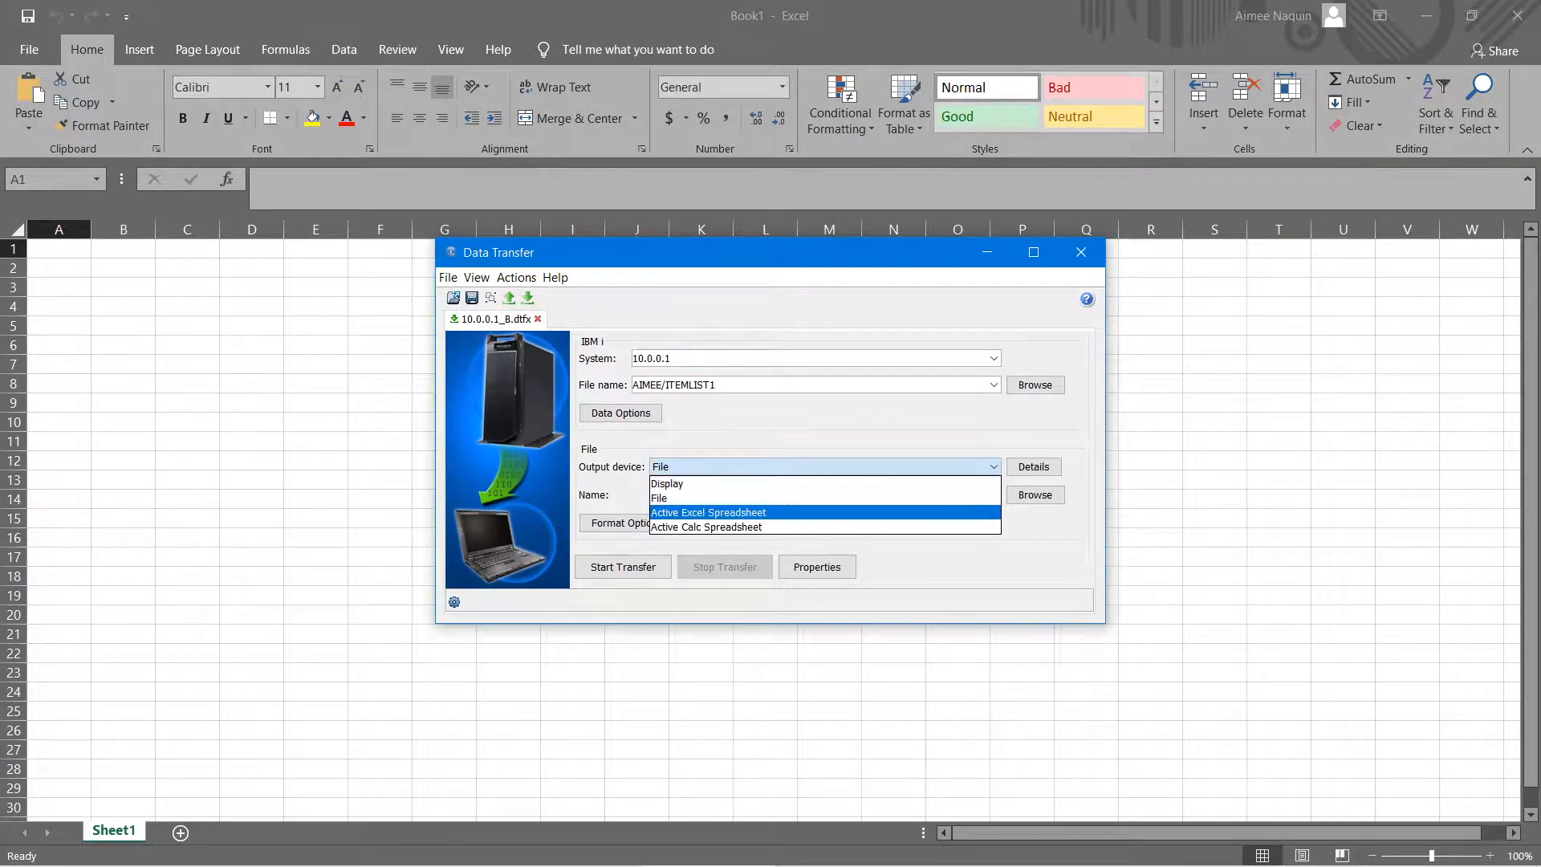
pyautogui.click(708, 512)
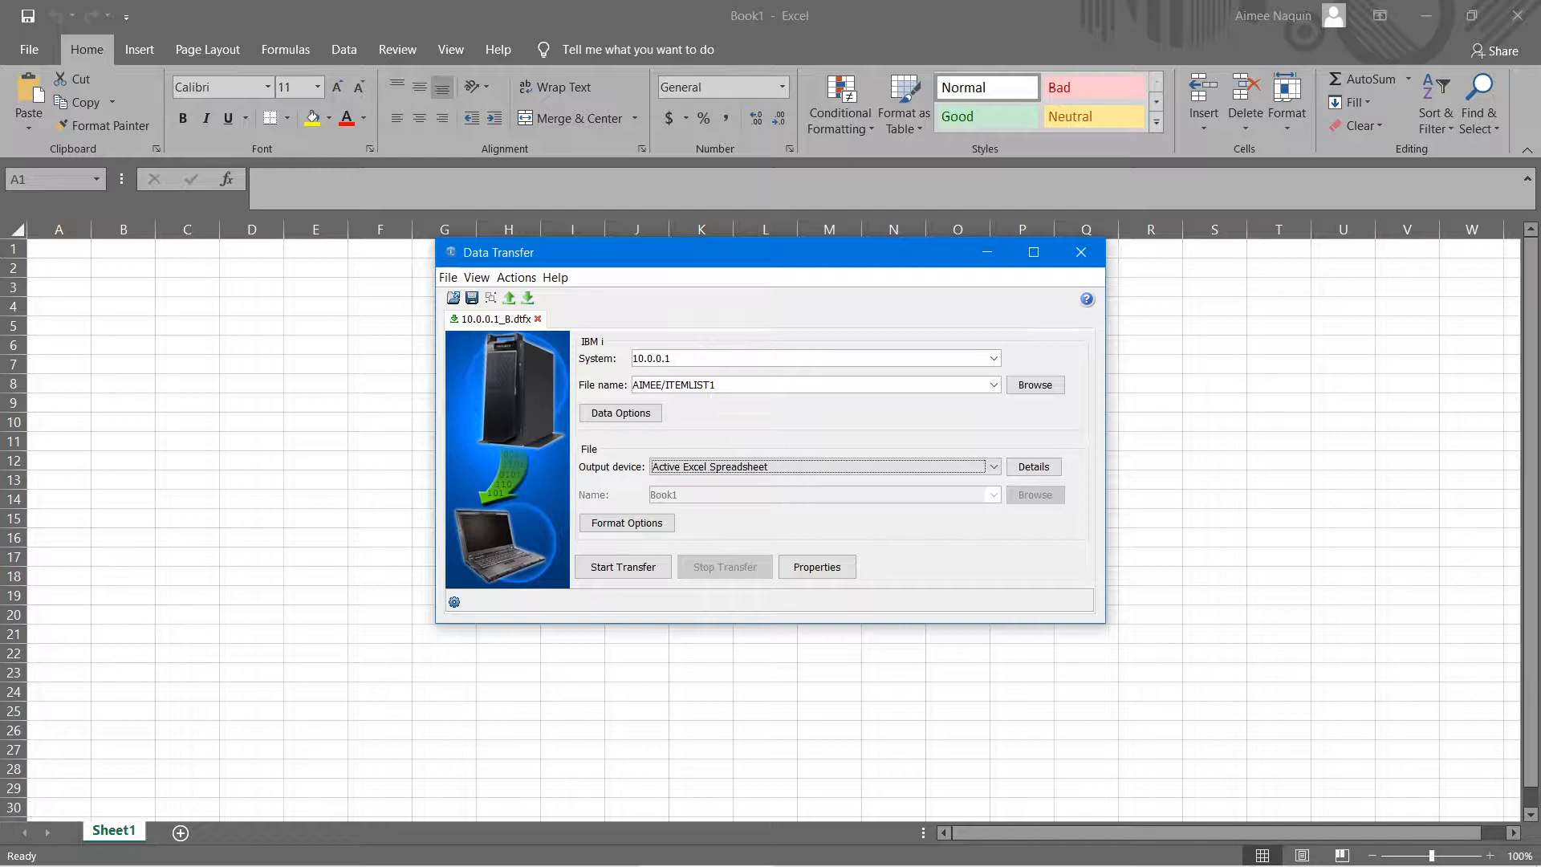
pyautogui.click(1032, 466)
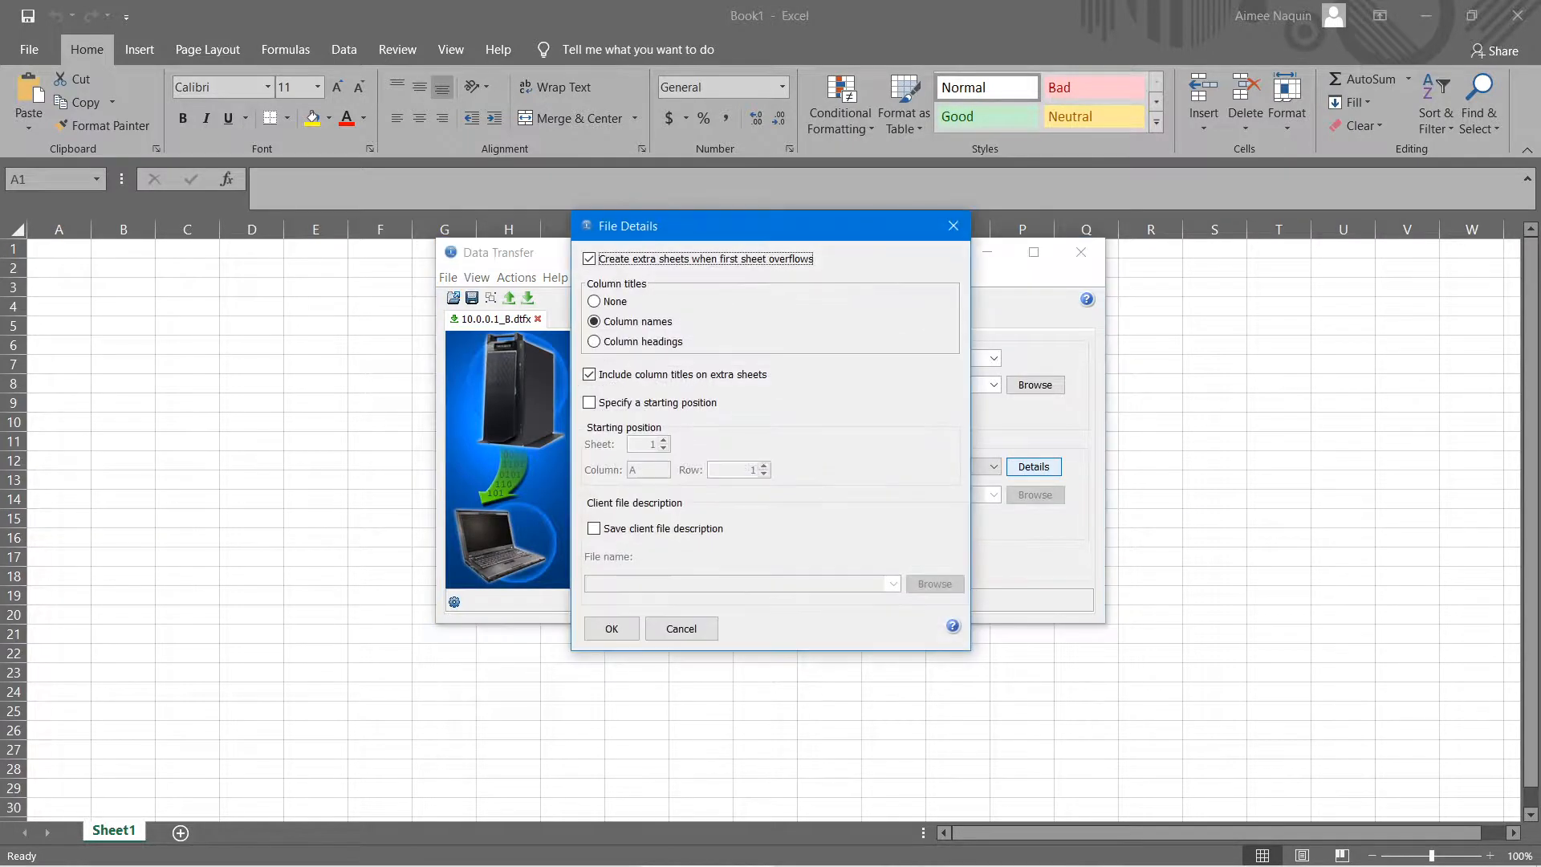
pyautogui.click(594, 340)
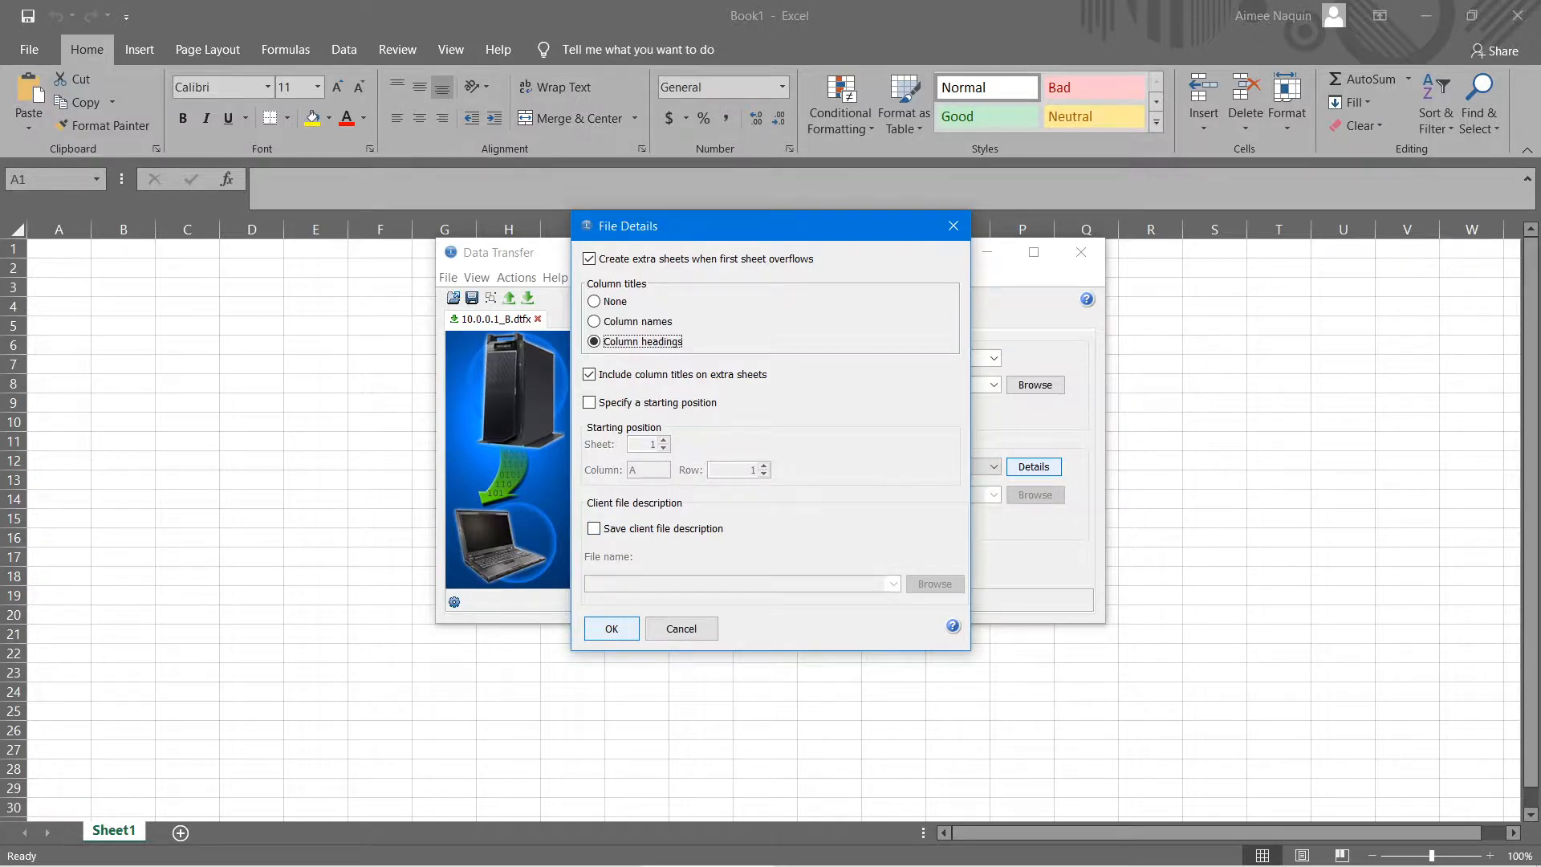
pyautogui.click(610, 627)
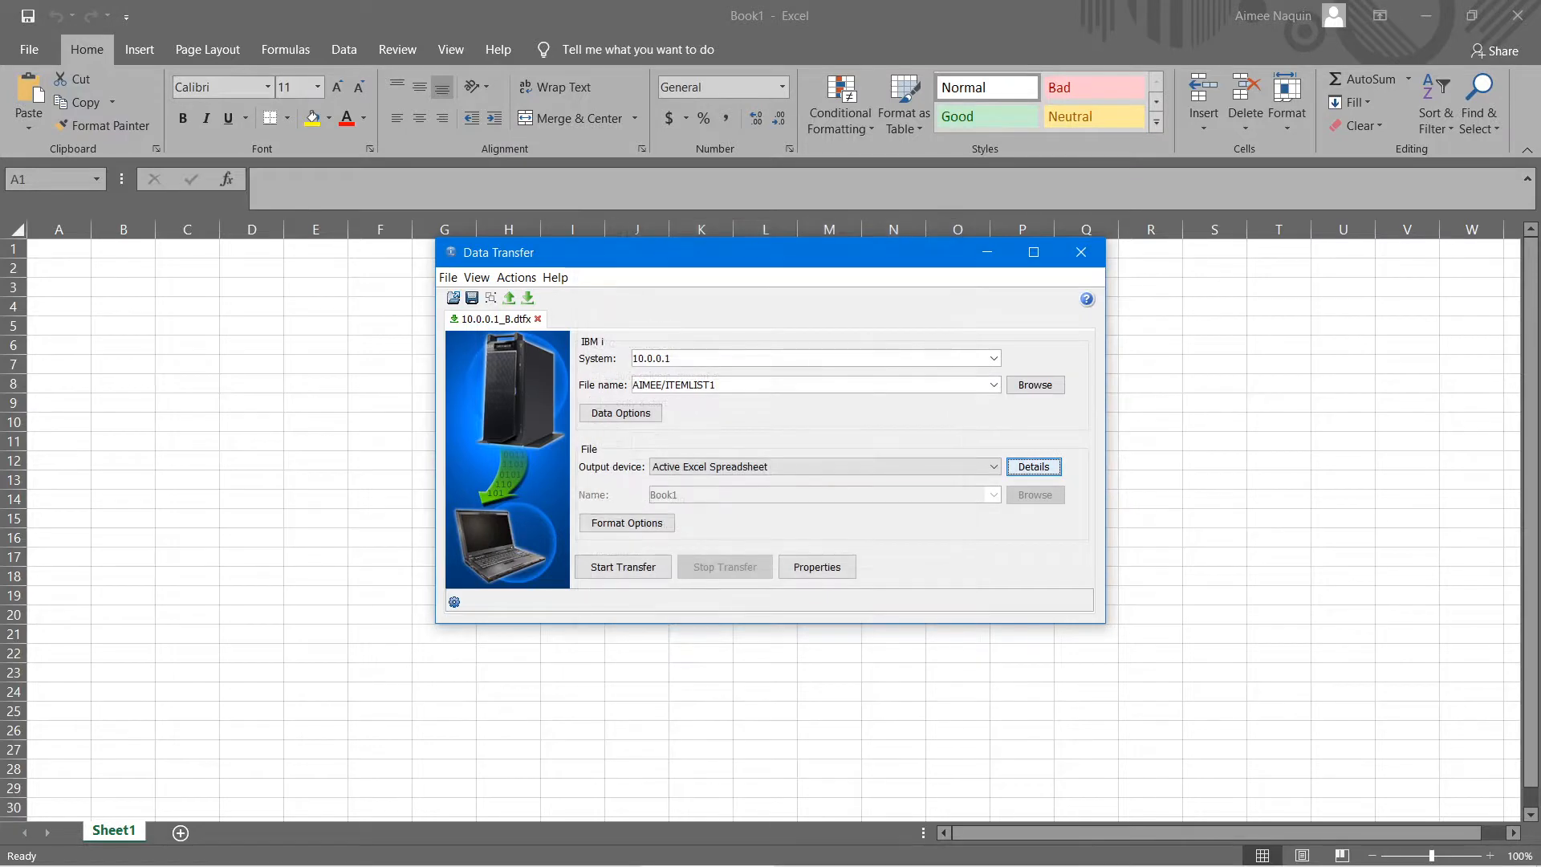
pyautogui.click(623, 566)
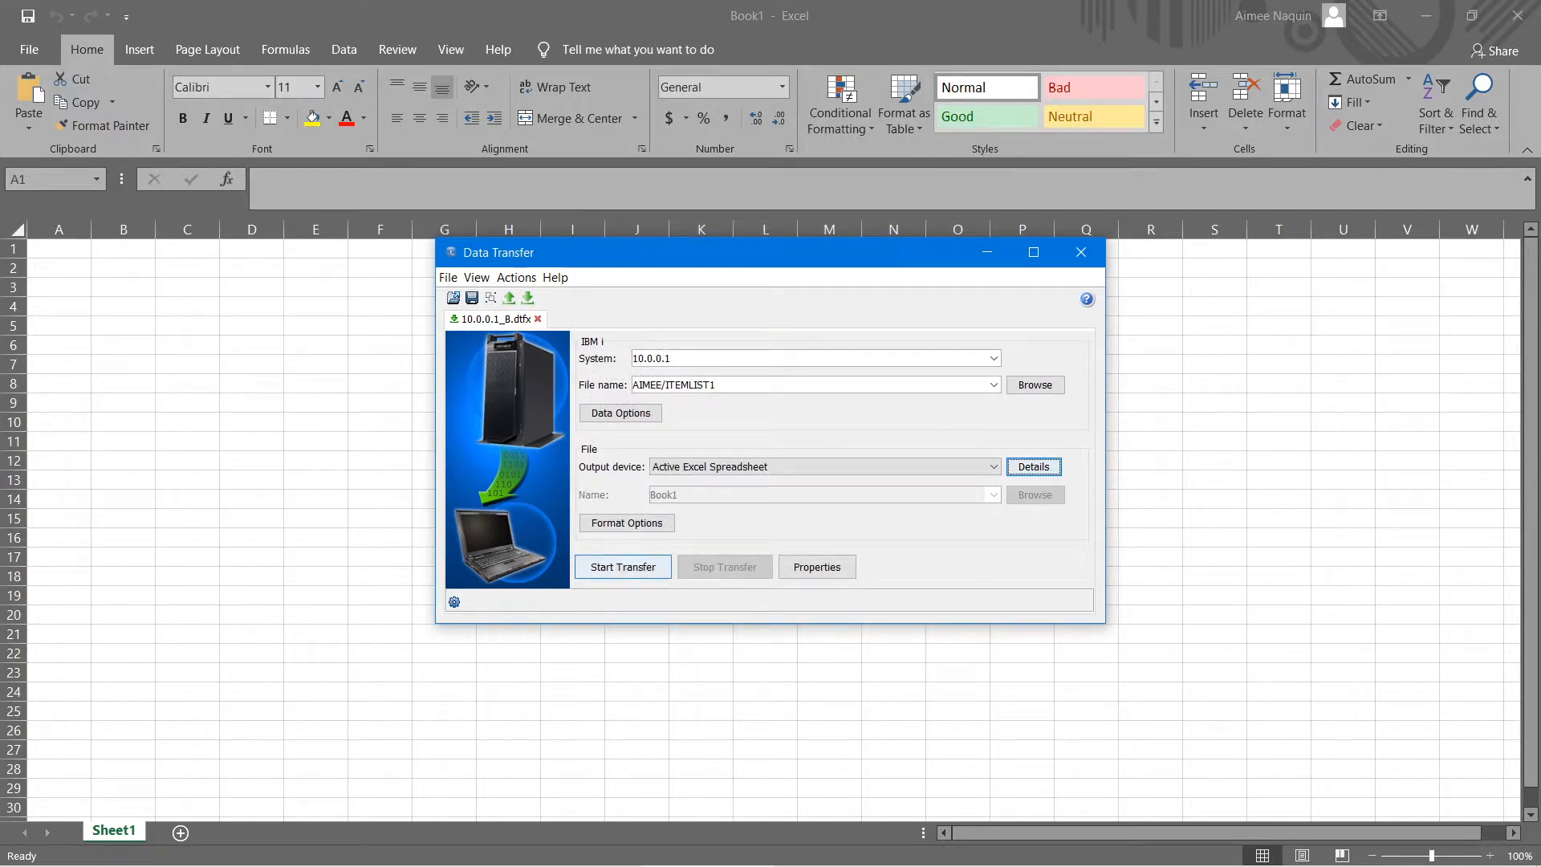
# Start the transfer and sign on to IBM i as user AIMEE.
pyautogui.click(623, 567)
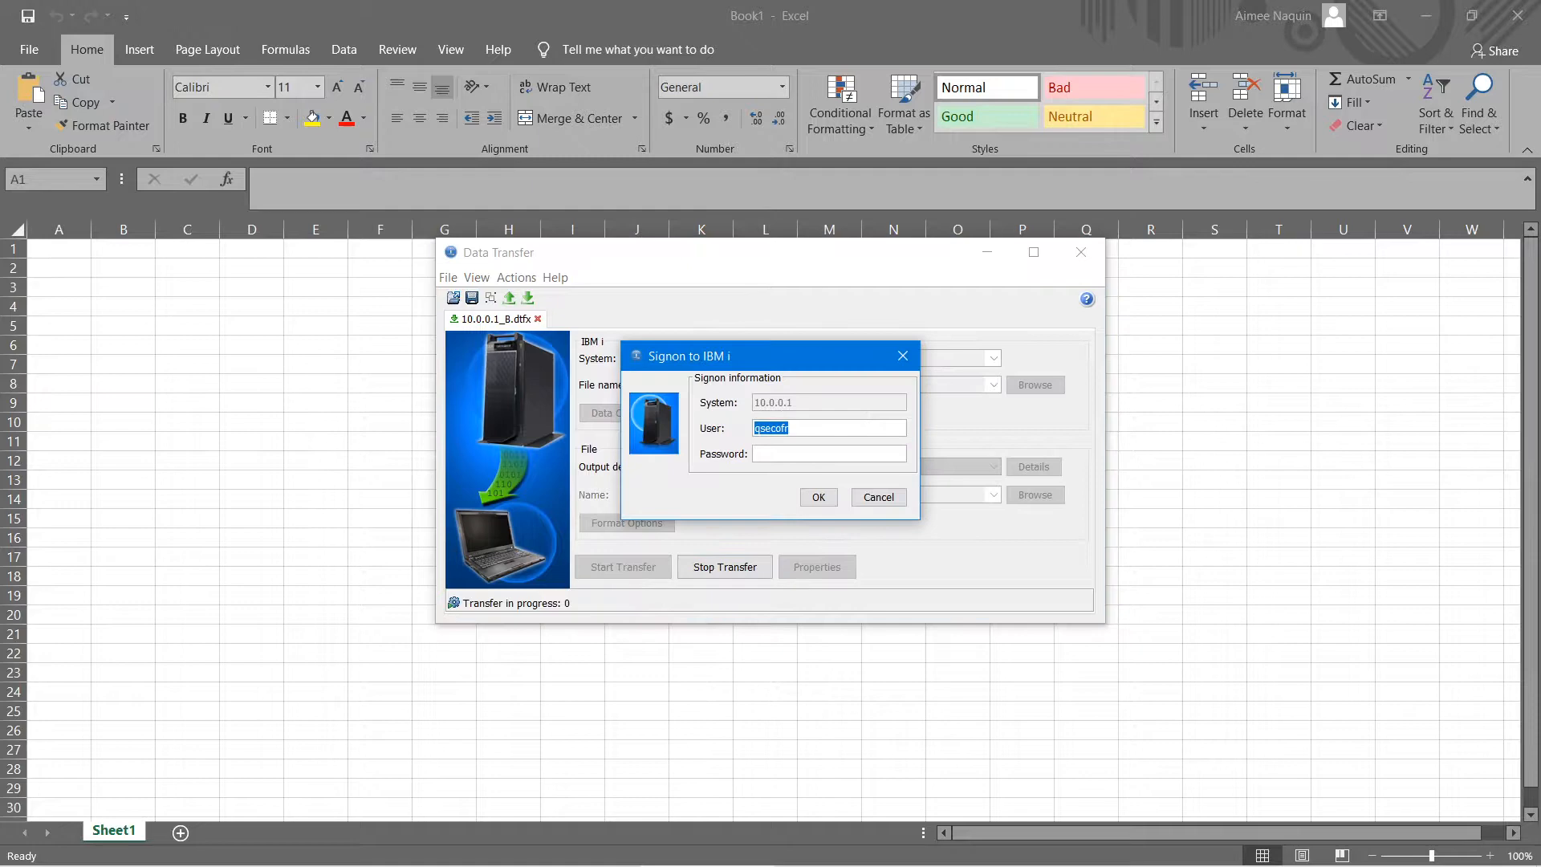
pyautogui.write('AIMEE')
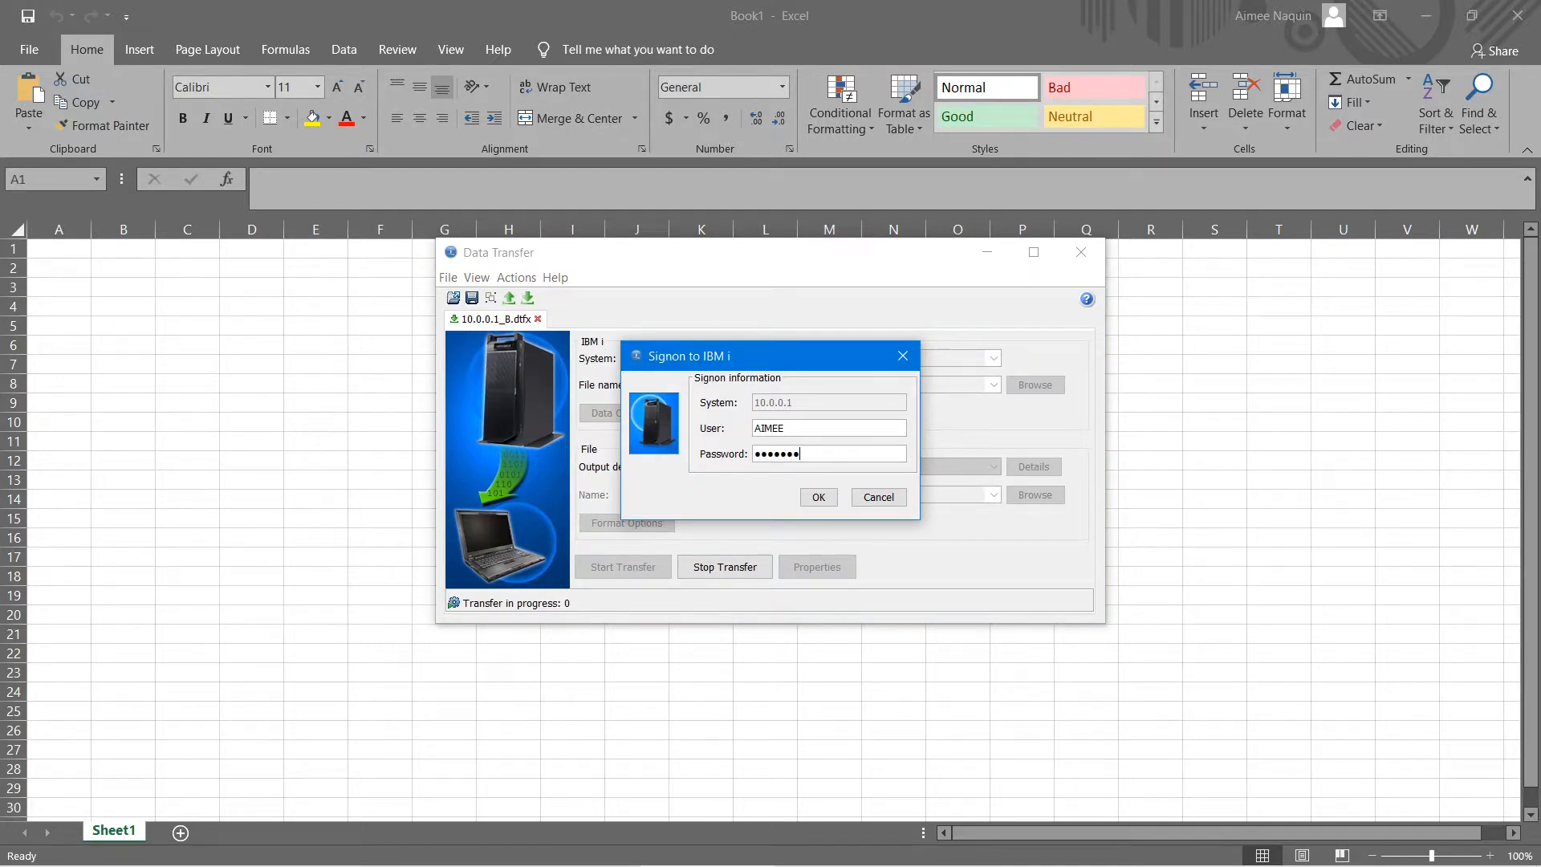
pyautogui.click(817, 496)
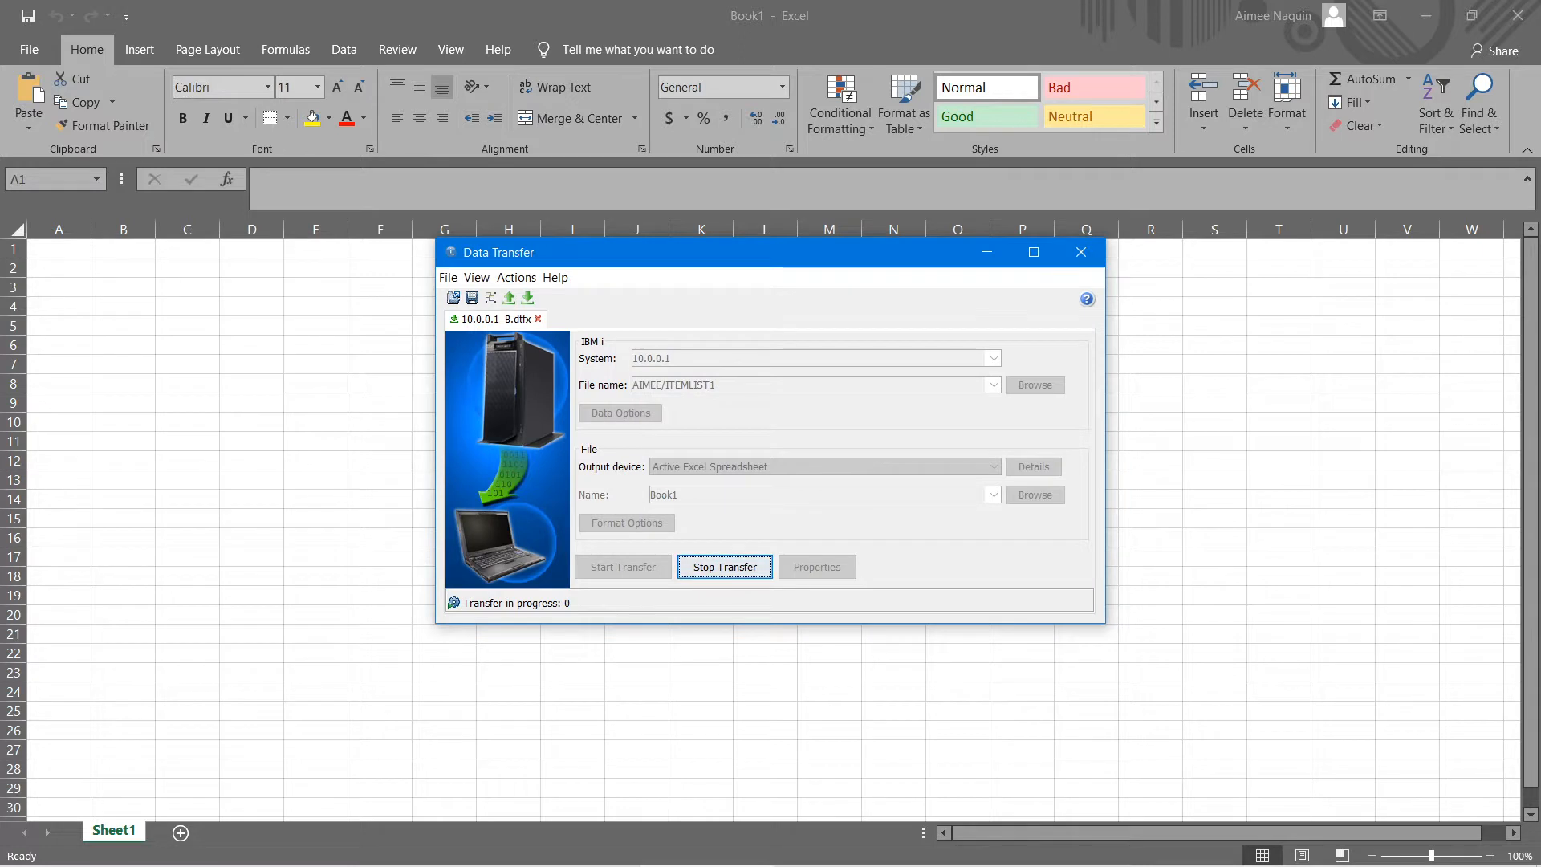